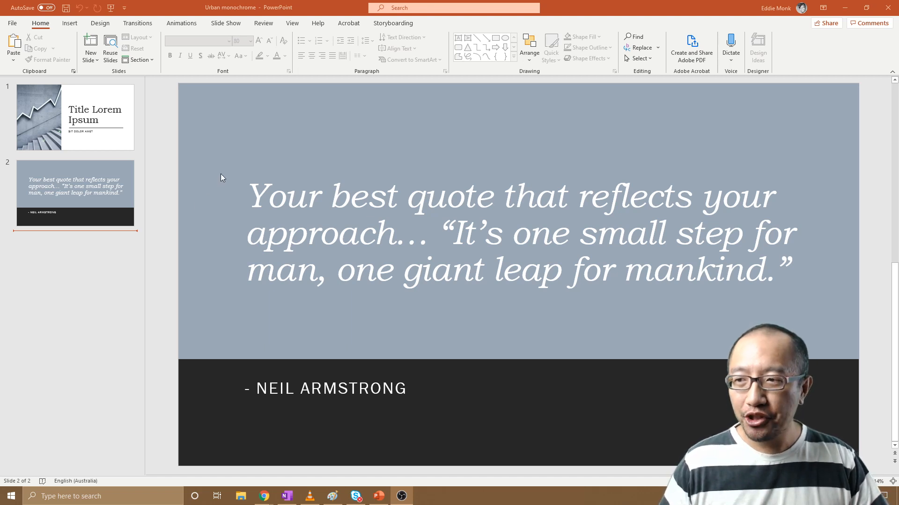
{"action": "mouse_move", "coordinate": [219, 178]}
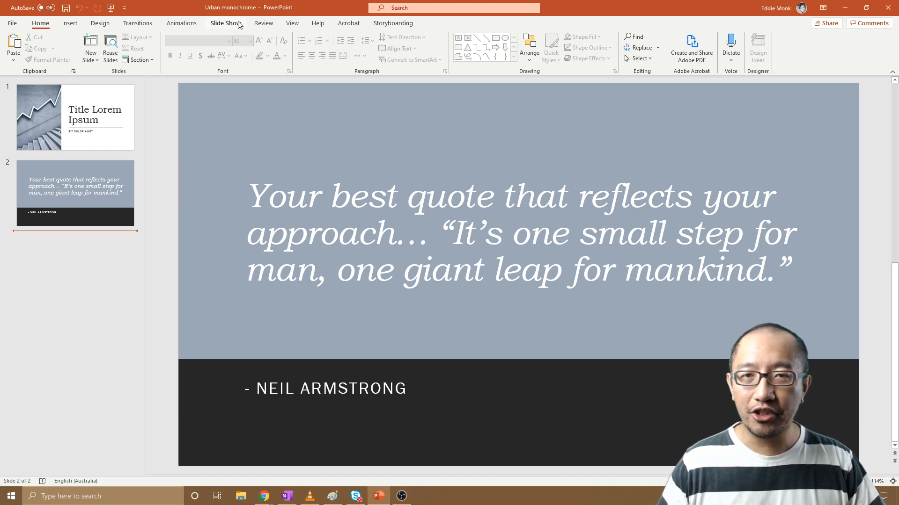
- Start the slide show From Beginning on the Slide Show tab, opening Presenter View on slide 1
{"action": "left_click", "coordinate": [225, 22]}
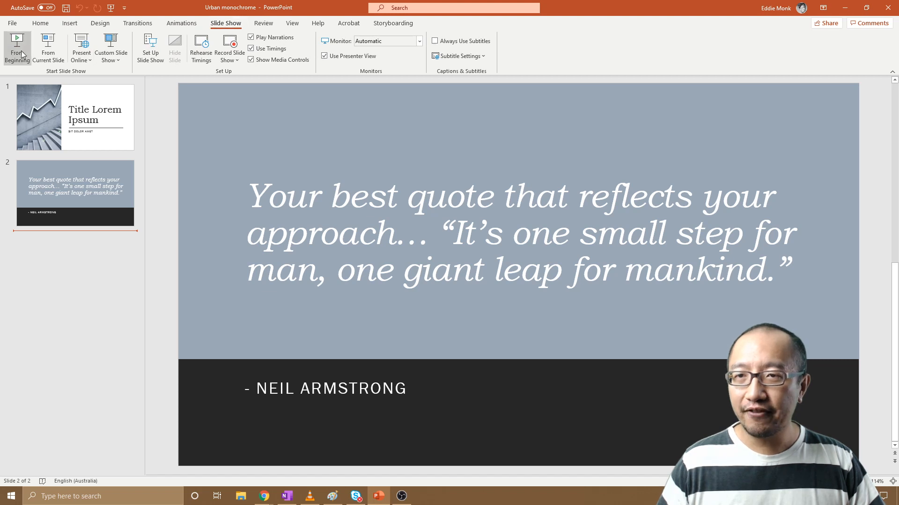
{"action": "mouse_move", "coordinate": [17, 47]}
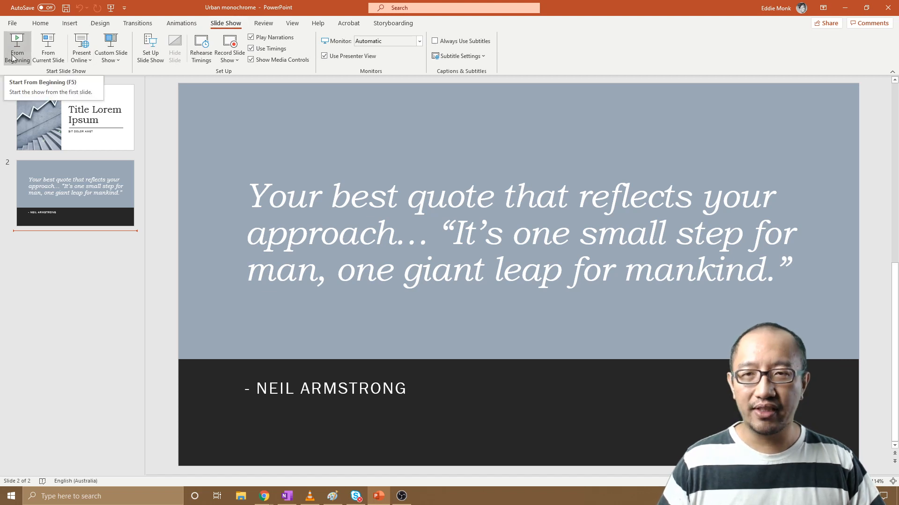
{"action": "left_click", "coordinate": [17, 47]}
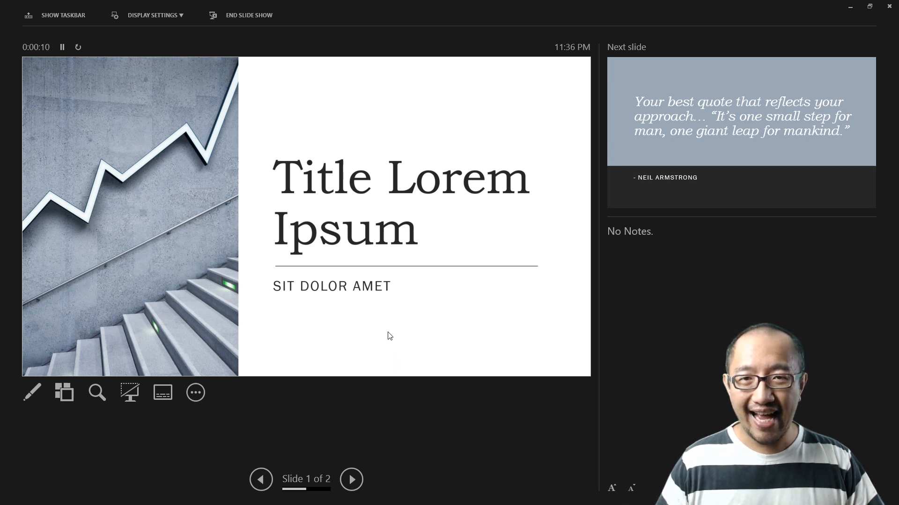
{"action": "mouse_move", "coordinate": [319, 264]}
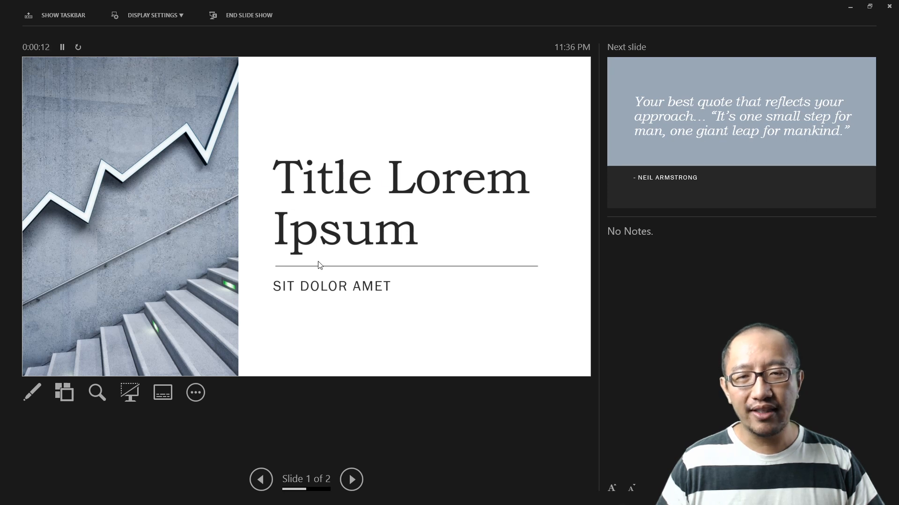
- Open Presenter View's Display Settings menu to show the Swap Views and Duplicate Slide Show options
{"action": "left_click", "coordinate": [153, 14]}
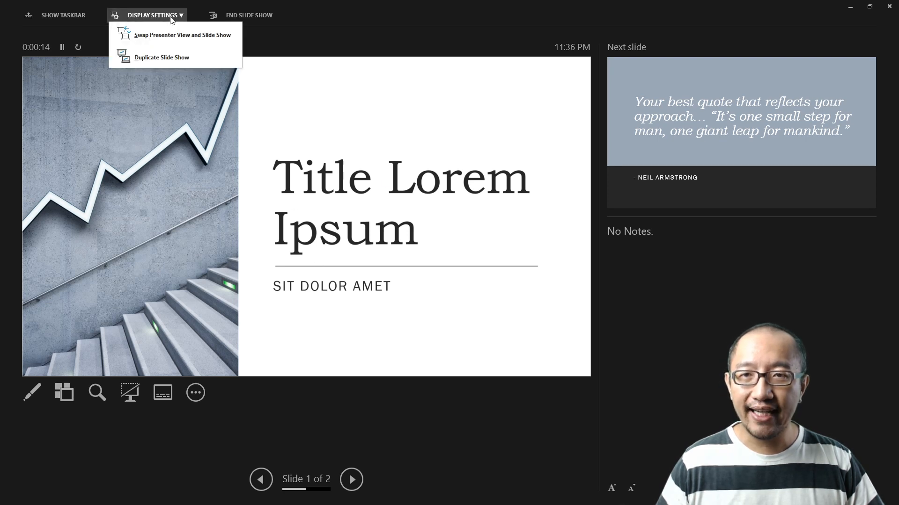
{"action": "mouse_move", "coordinate": [179, 57]}
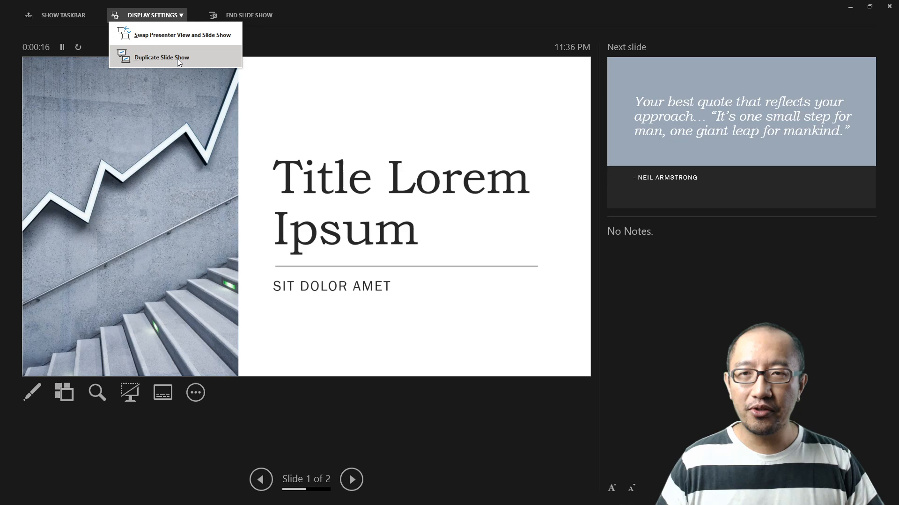